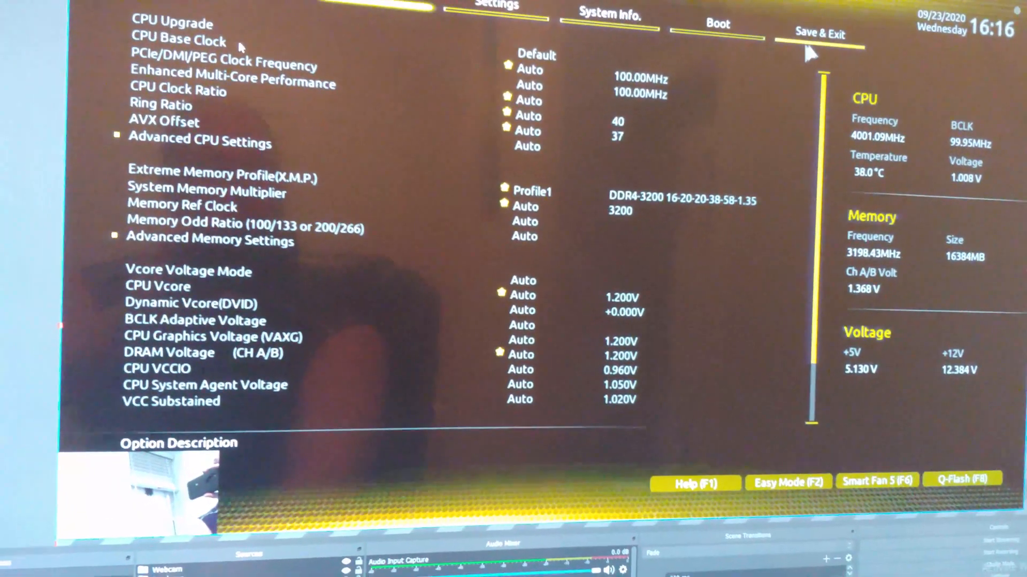
Go to Save & Exit and bring up the 'Save configuration and reset?' prompt.
click(820, 33)
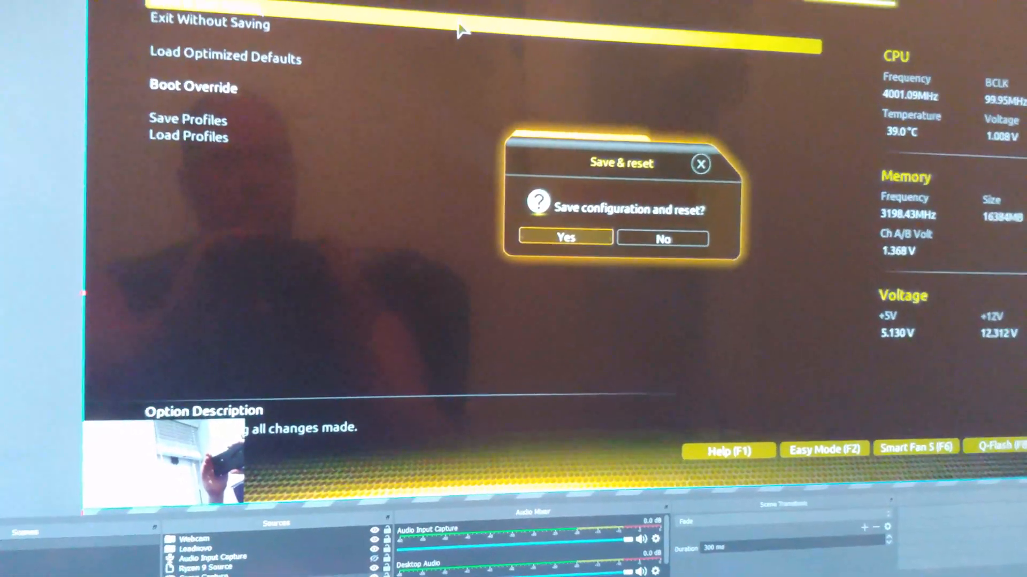
Confirm Yes to save the settings and reboot into the Windows 10 lock screen.
click(565, 237)
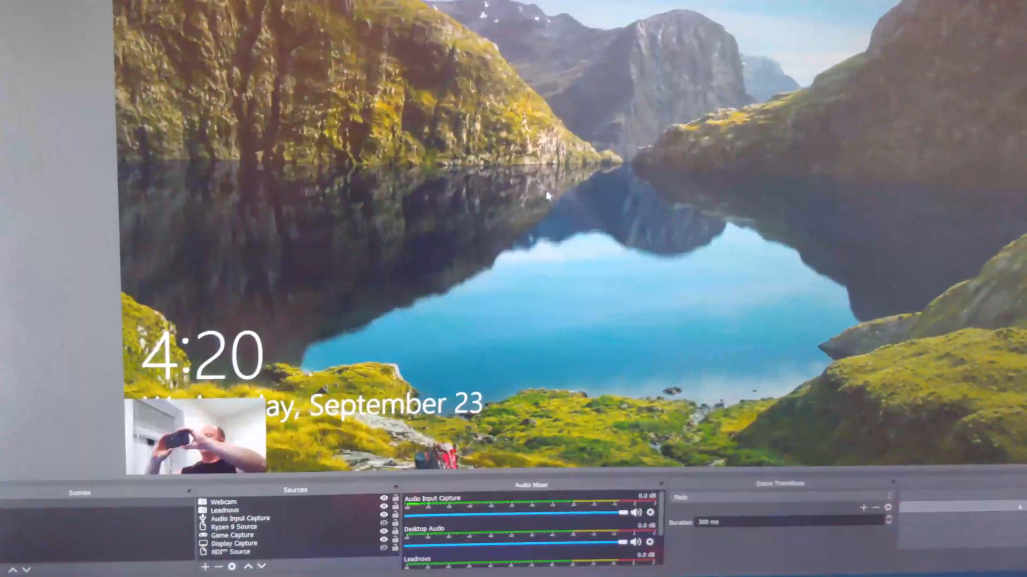